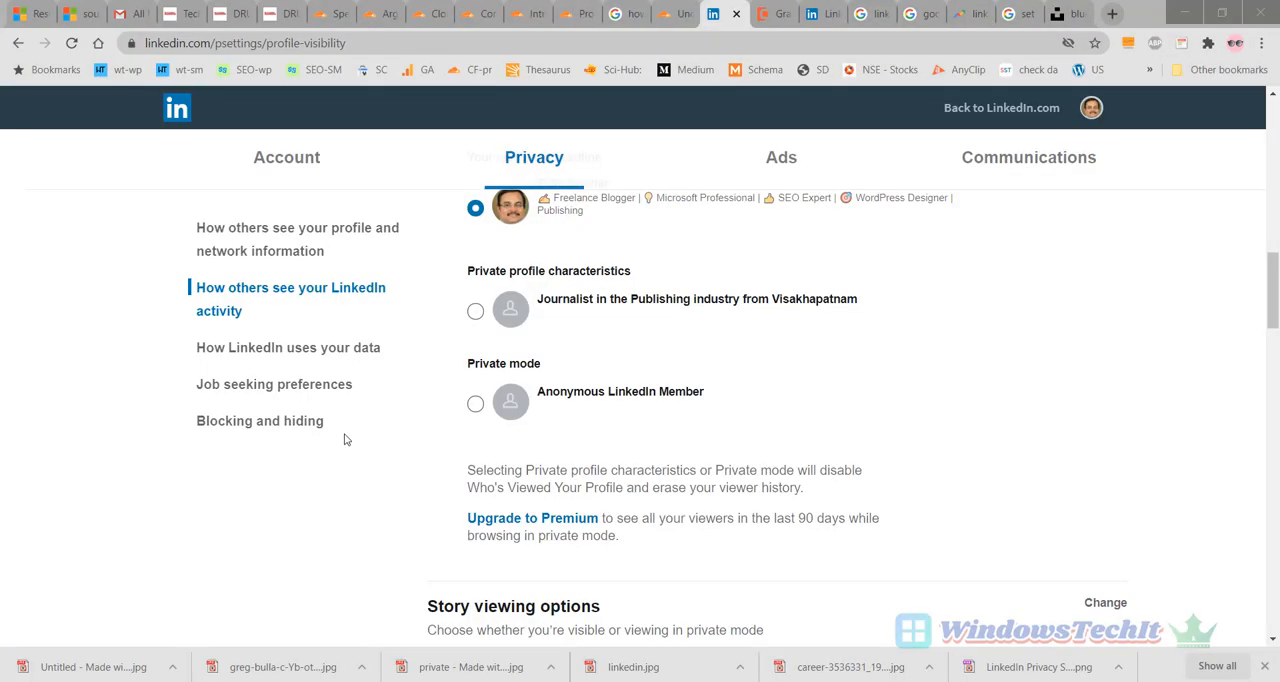
pyautogui.moveTo(389, 459)
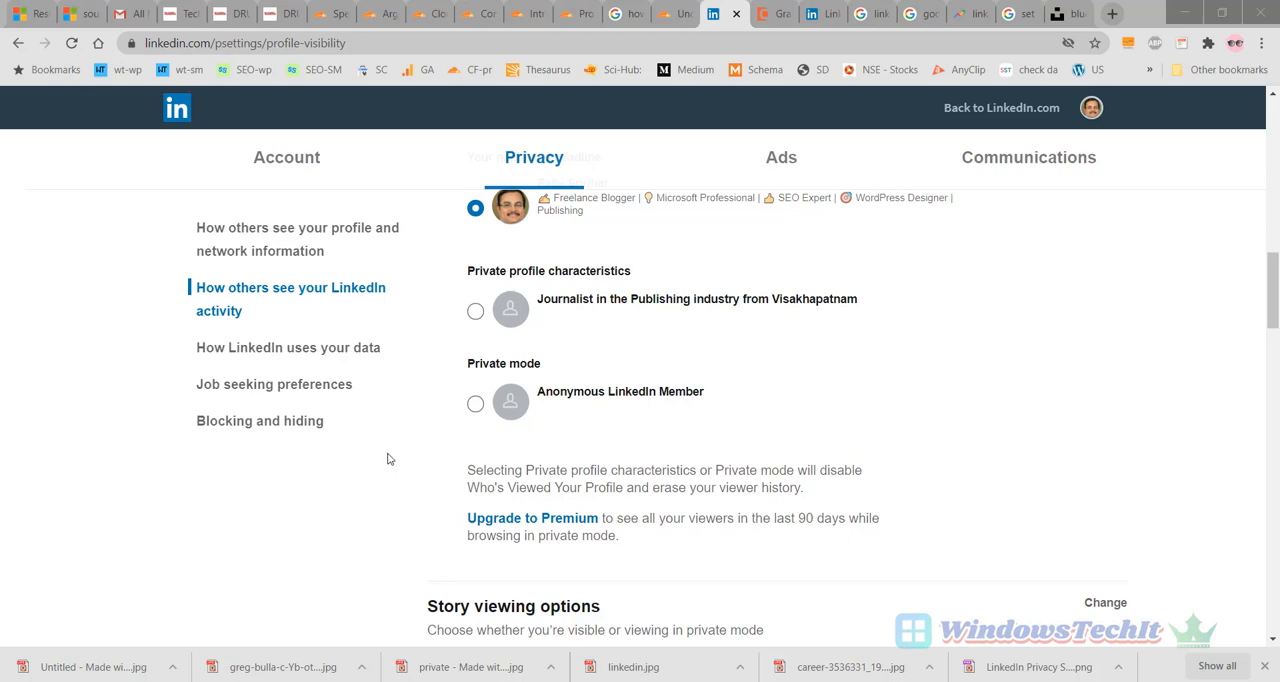
pyautogui.moveTo(951, 260)
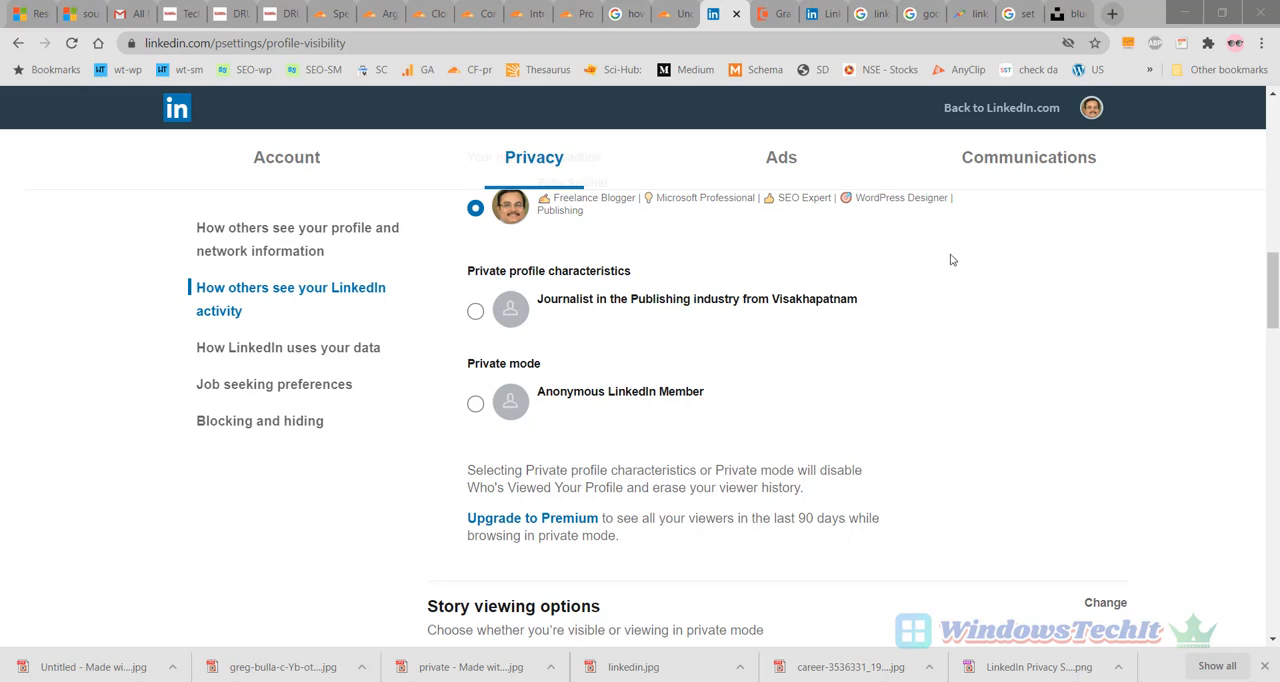
pyautogui.moveTo(1022, 265)
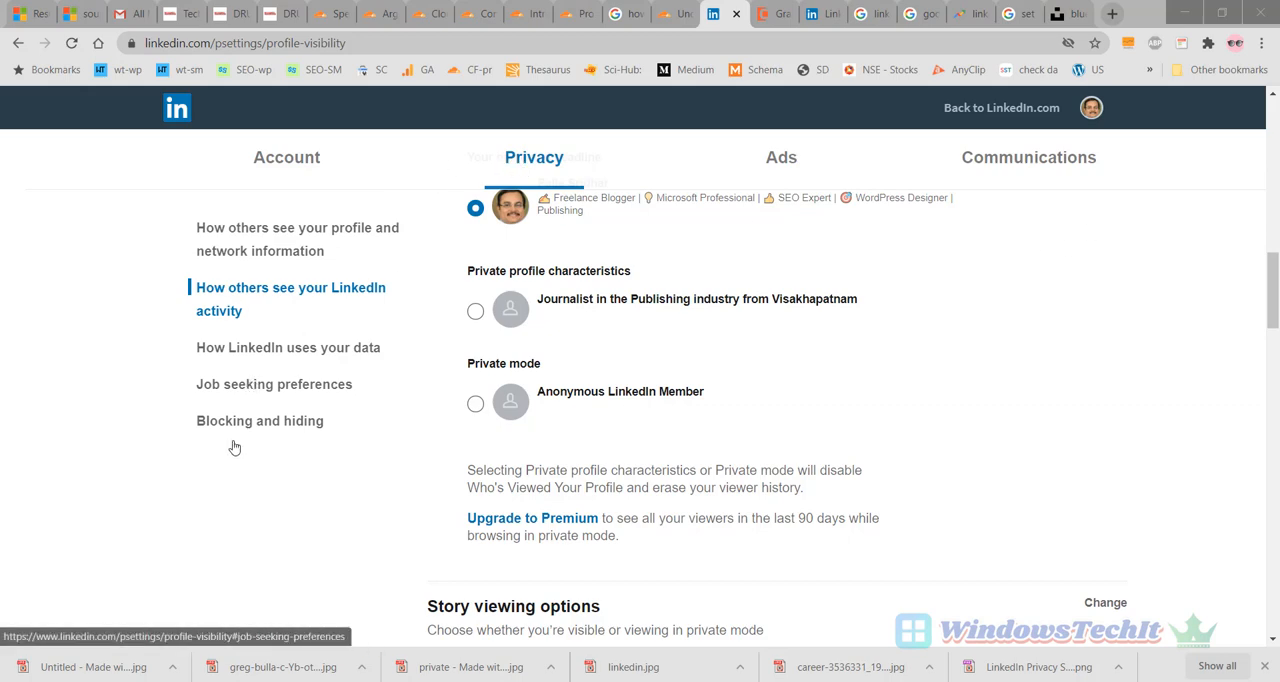
pyautogui.moveTo(226, 430)
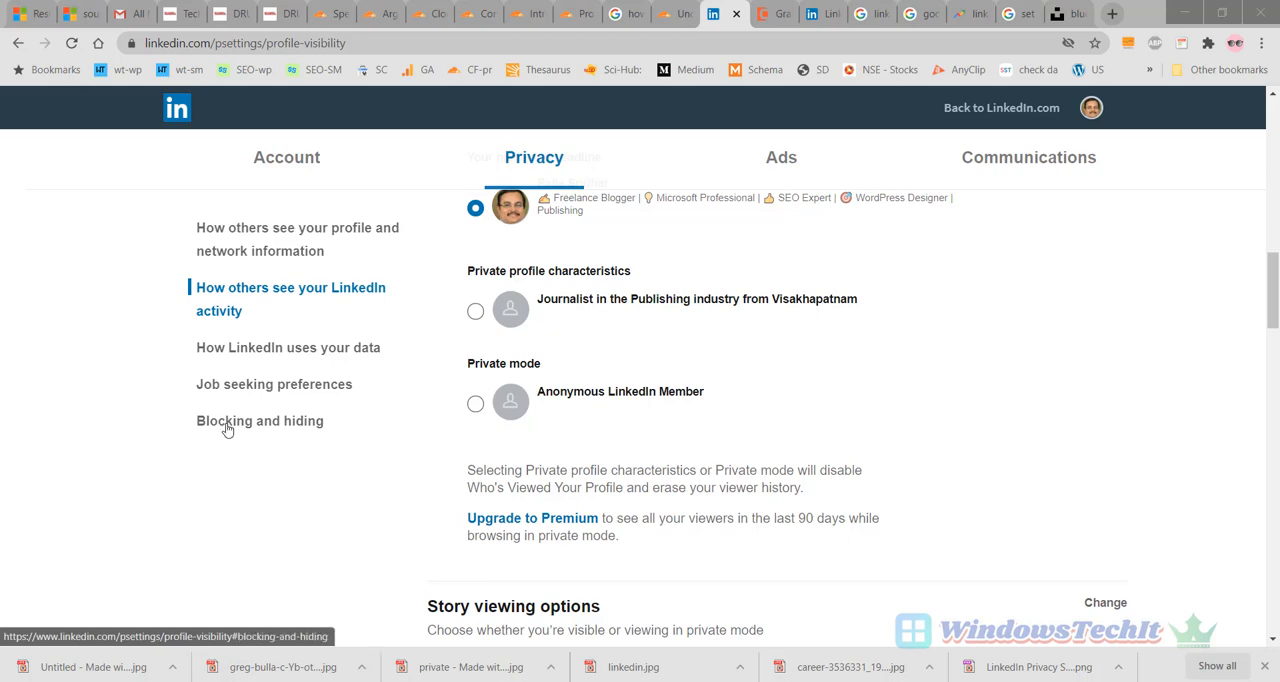
# - Jump to the Blocking and hiding section from the Privacy sidebar
pyautogui.click(259, 420)
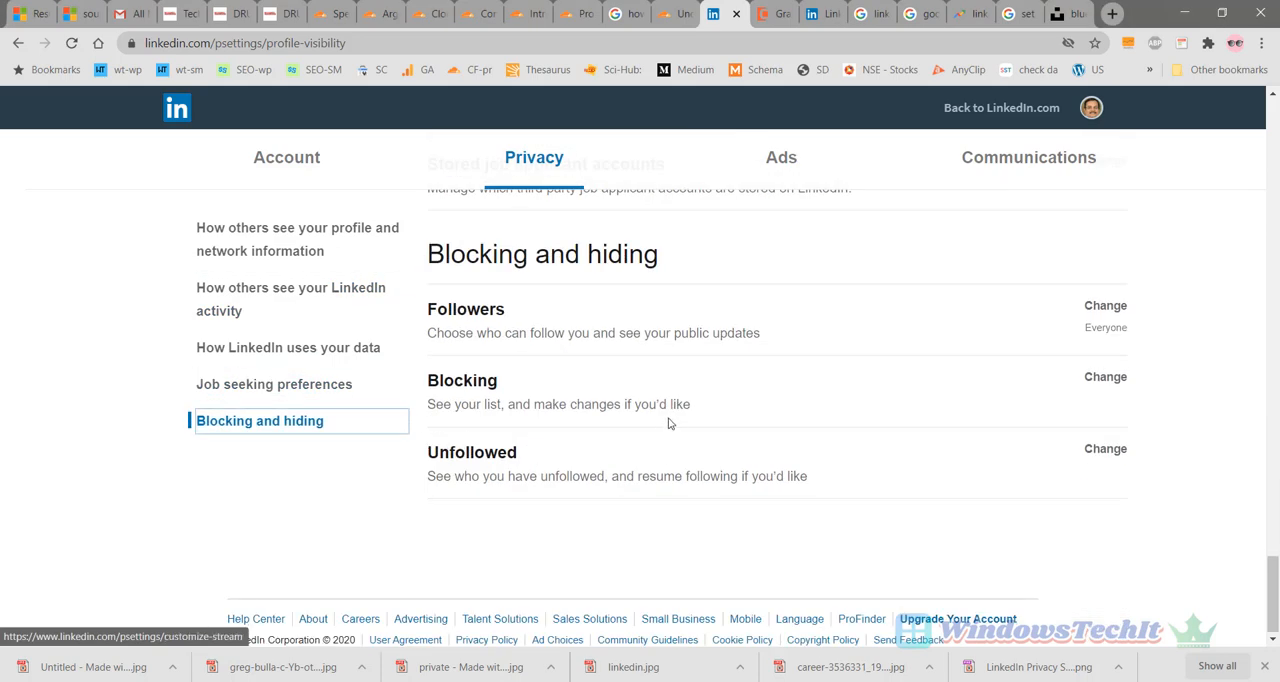
pyautogui.moveTo(515, 475)
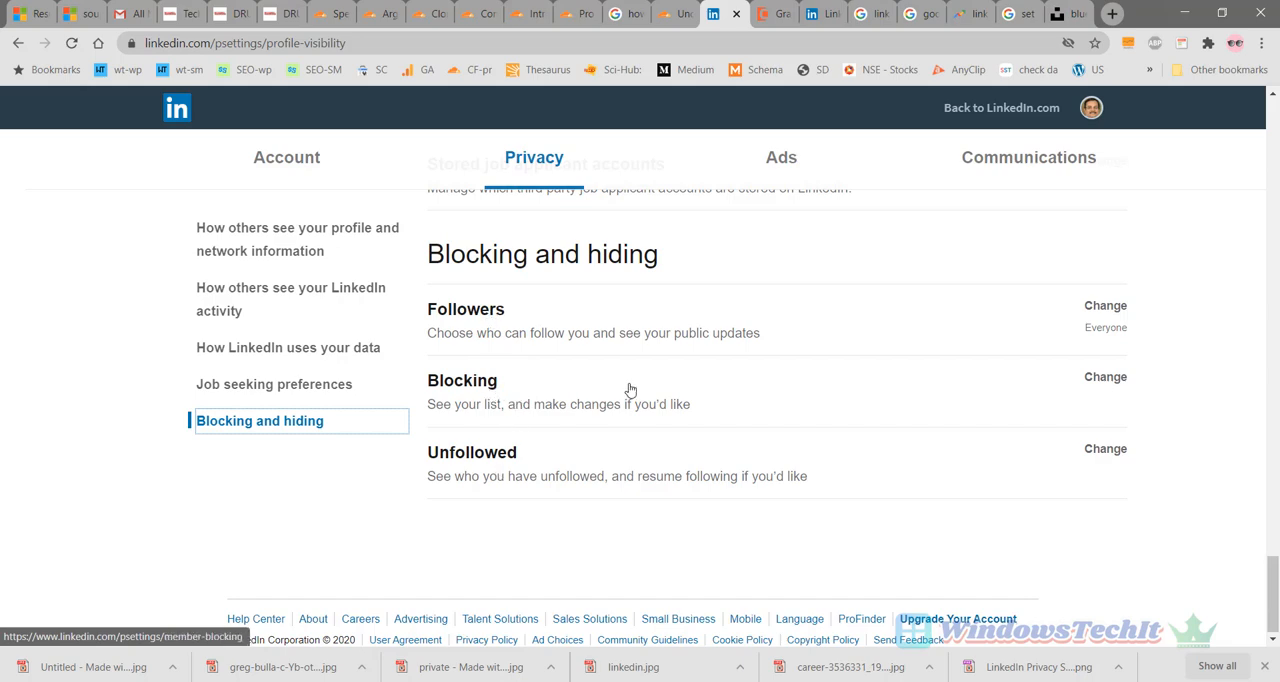
pyautogui.moveTo(470, 338)
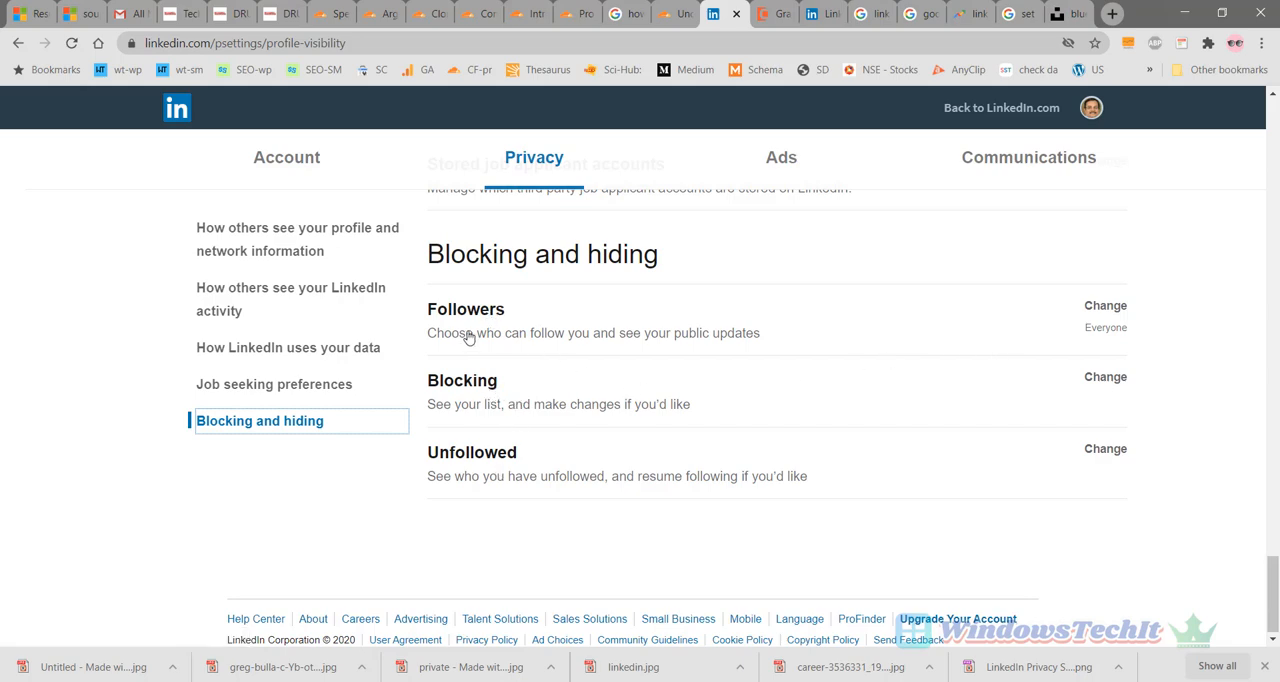
pyautogui.moveTo(576, 360)
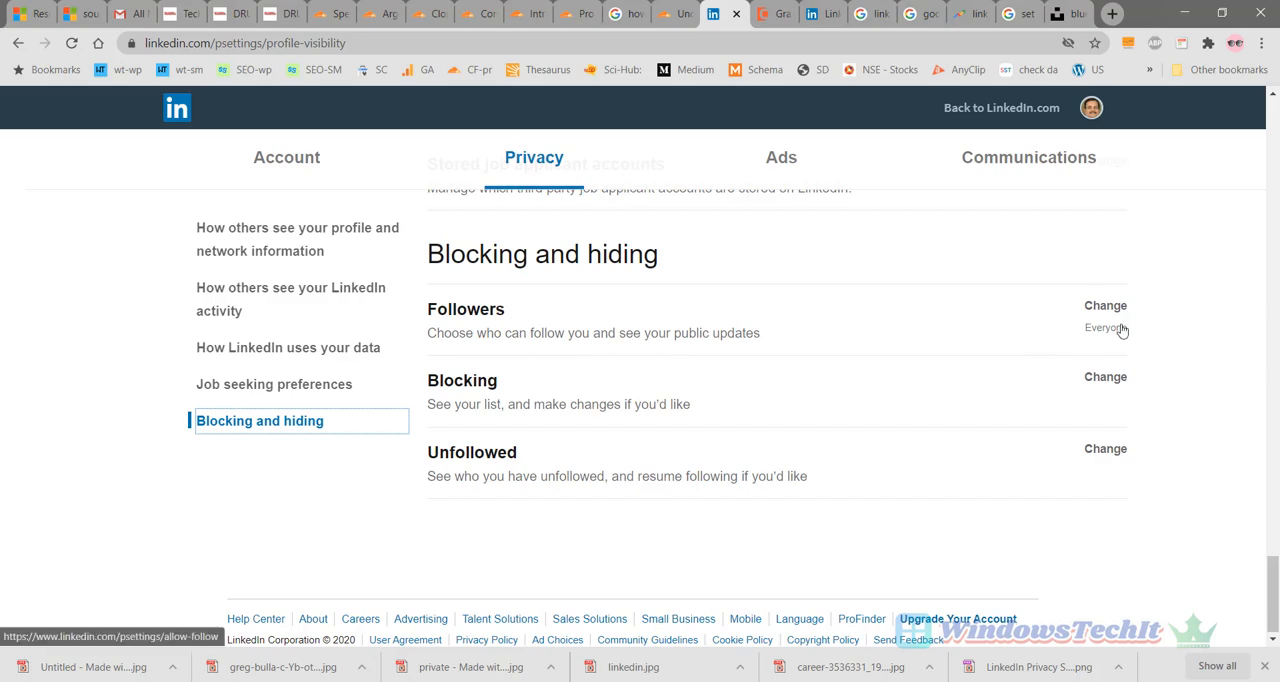
# - Review and collapse the Followers options, then expand the three-person Blocking list
pyautogui.click(1105, 305)
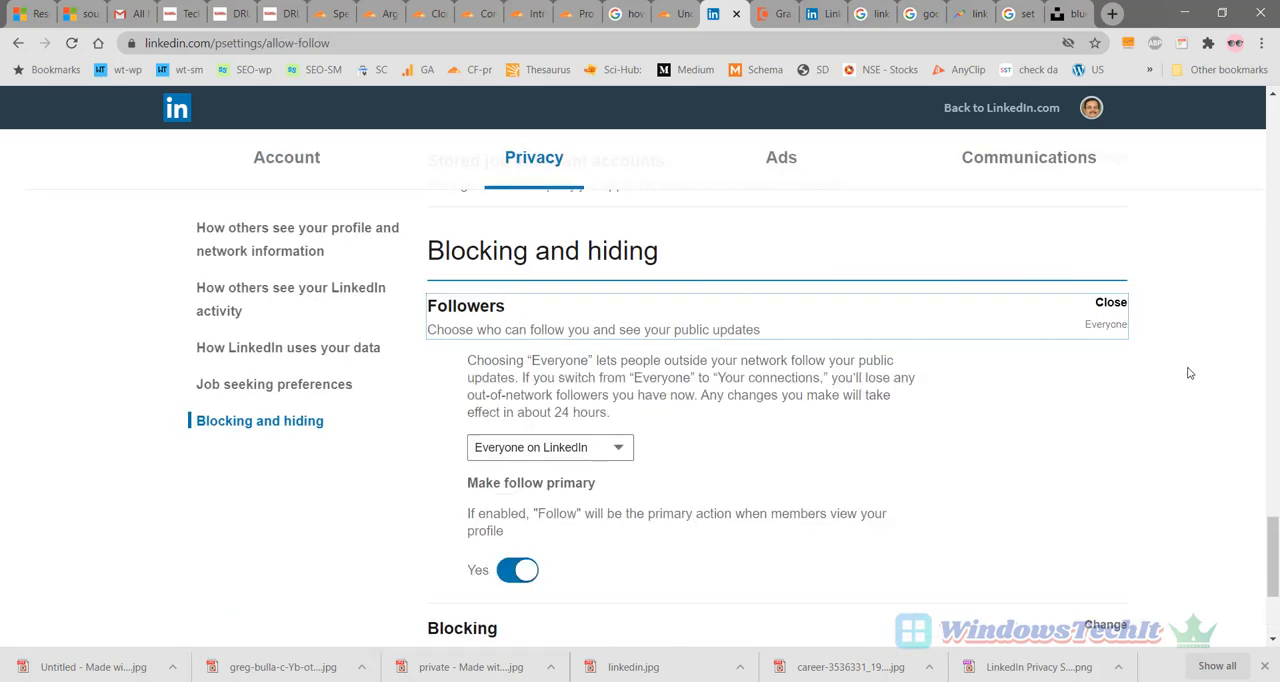
pyautogui.moveTo(1163, 415)
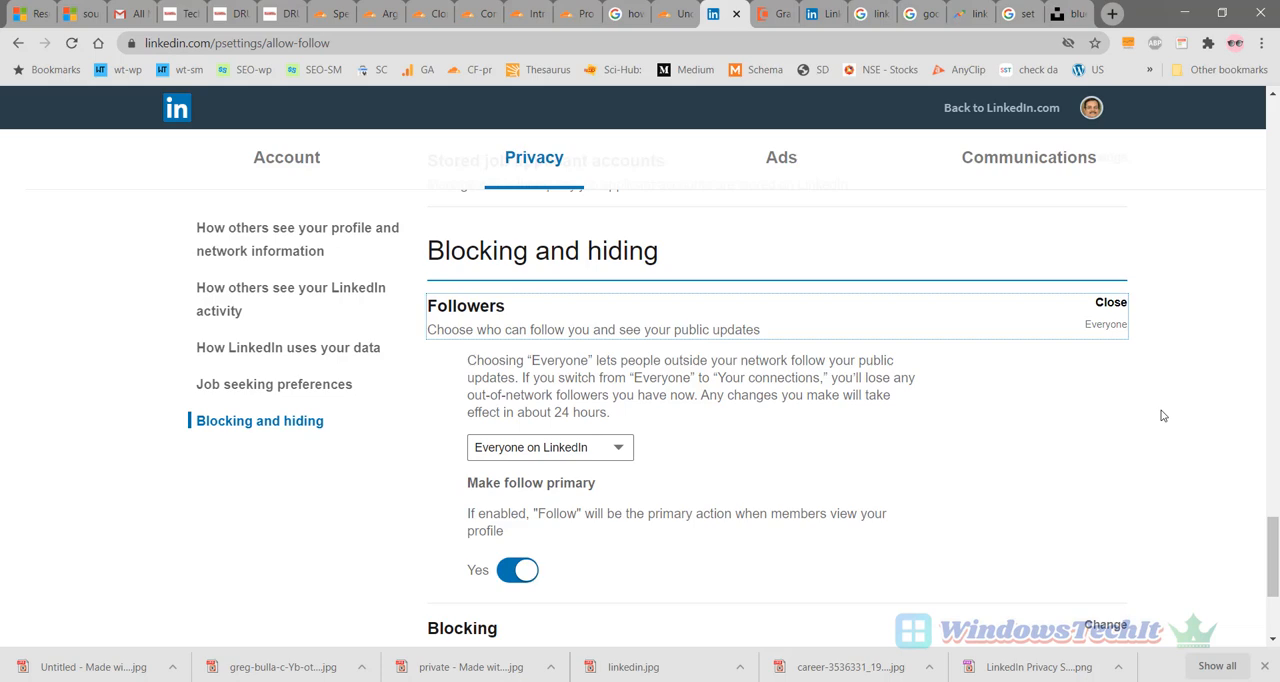
pyautogui.moveTo(733, 350)
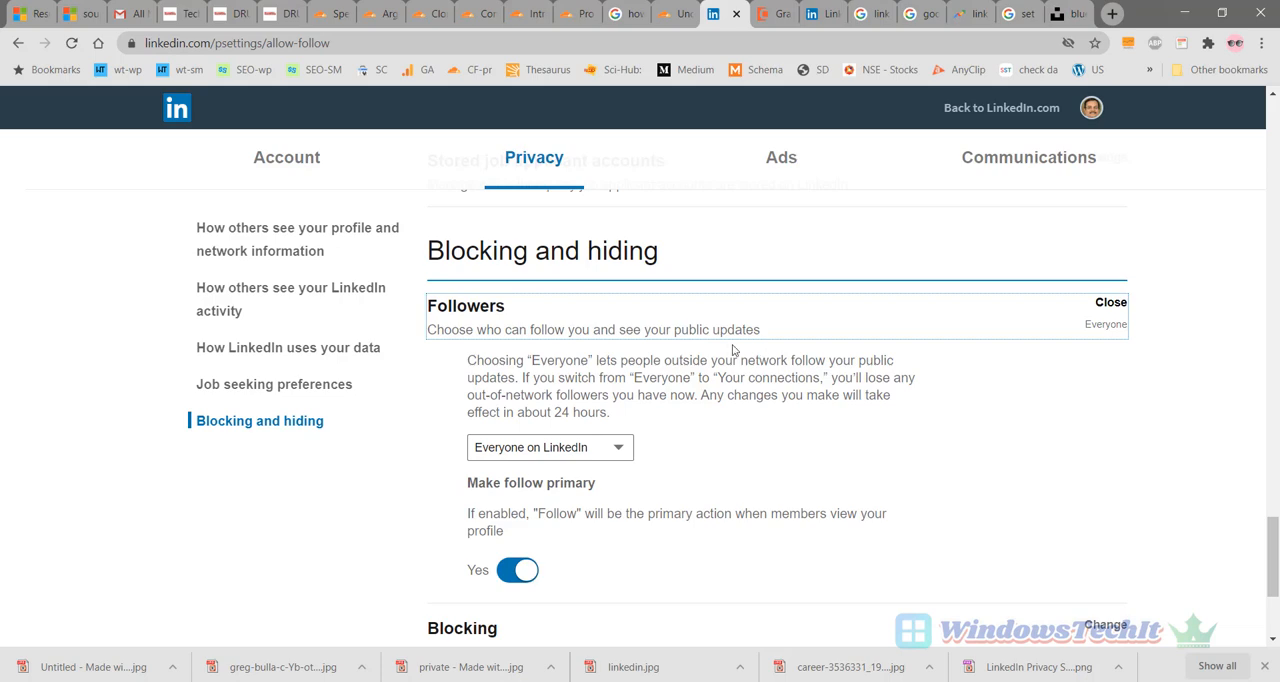
pyautogui.moveTo(907, 400)
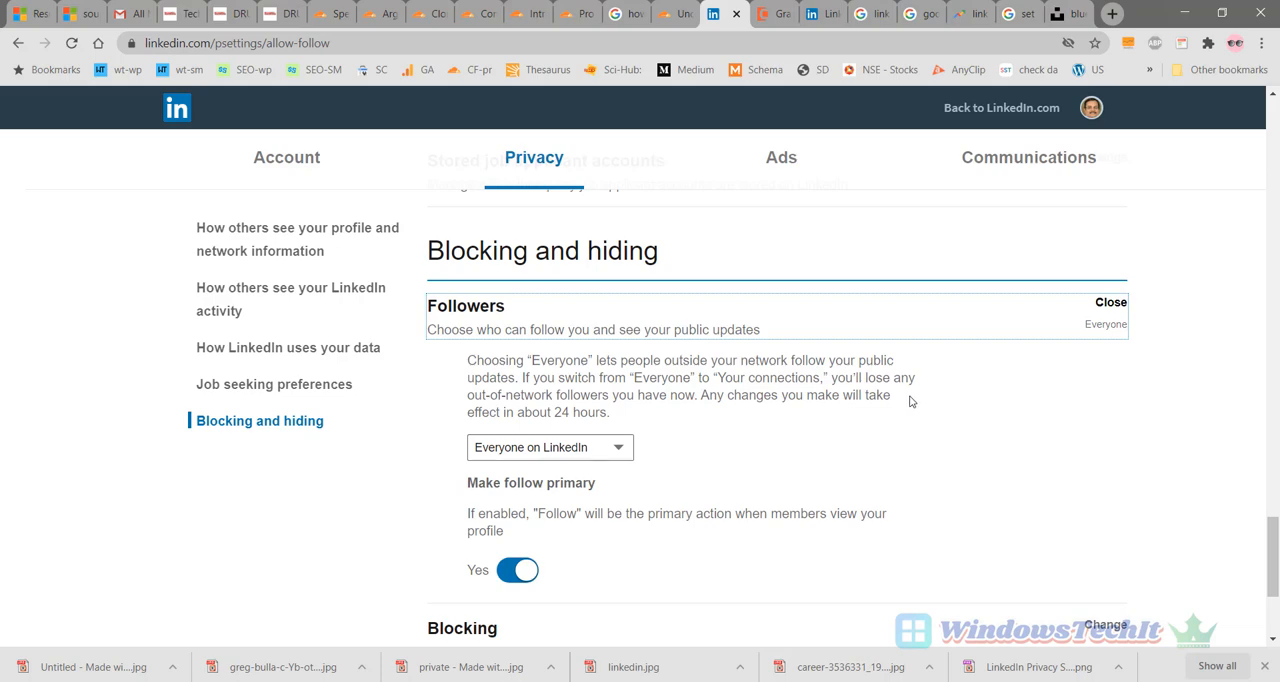
pyautogui.moveTo(963, 402)
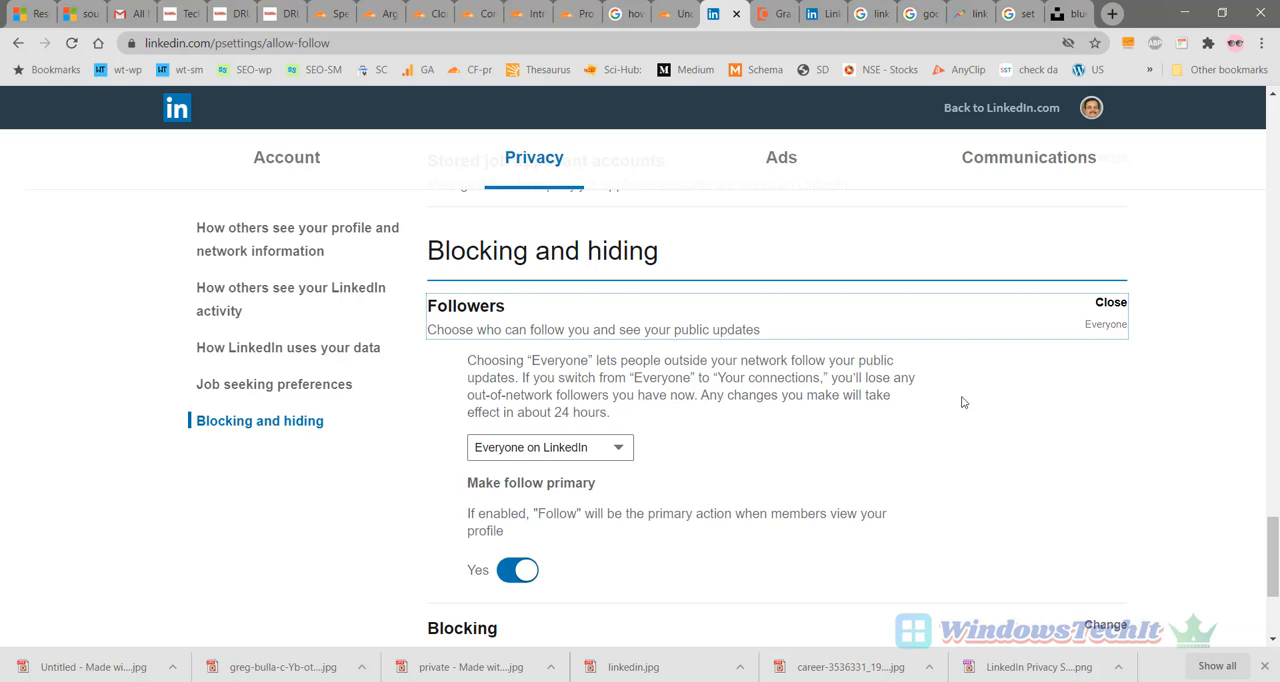
pyautogui.moveTo(1100, 307)
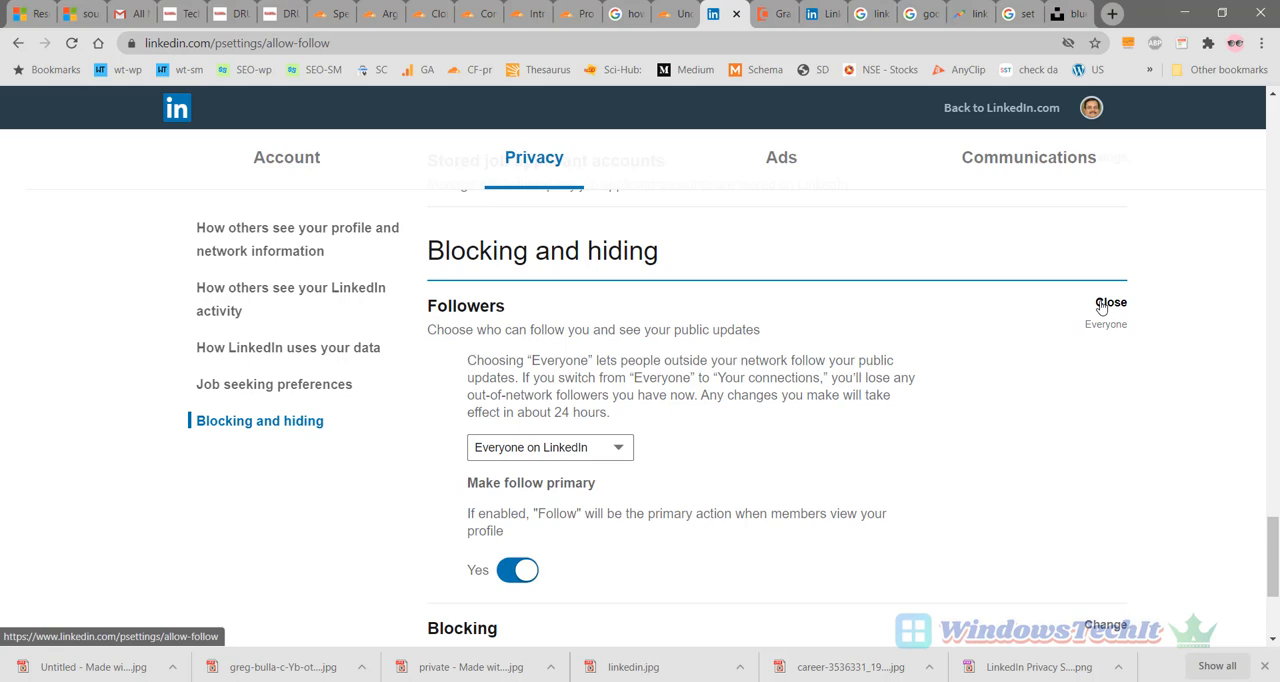
pyautogui.click(1110, 302)
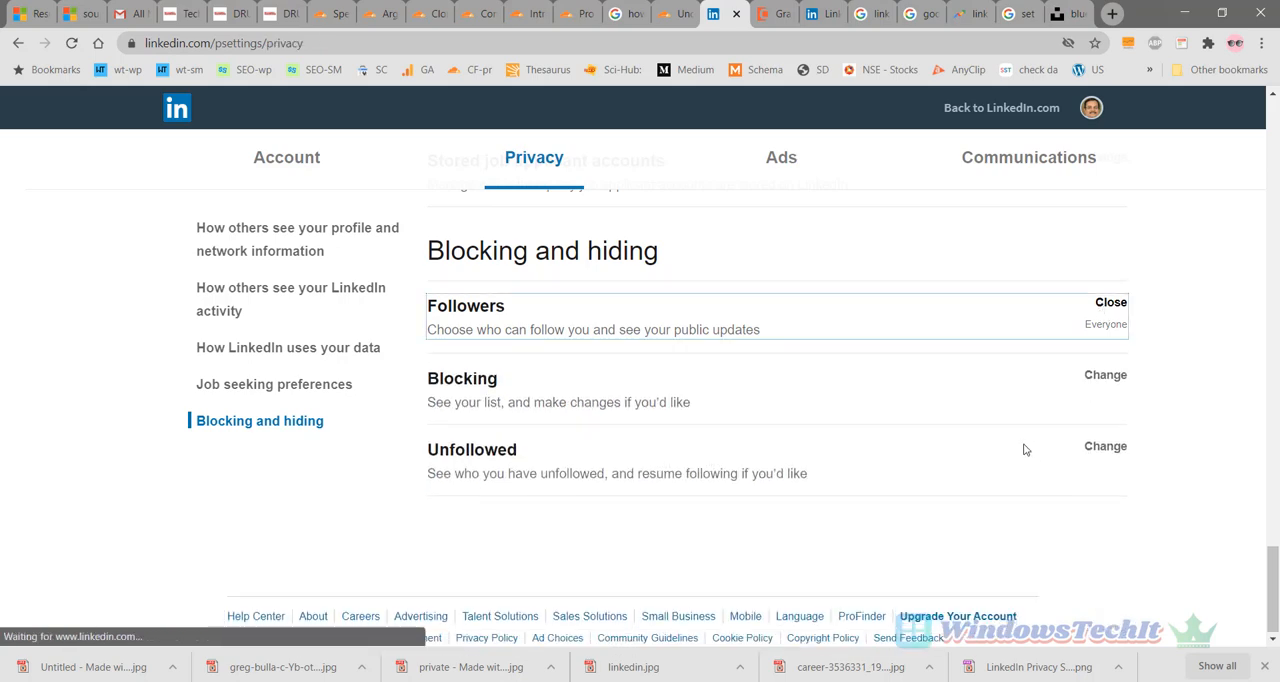
pyautogui.click(1105, 374)
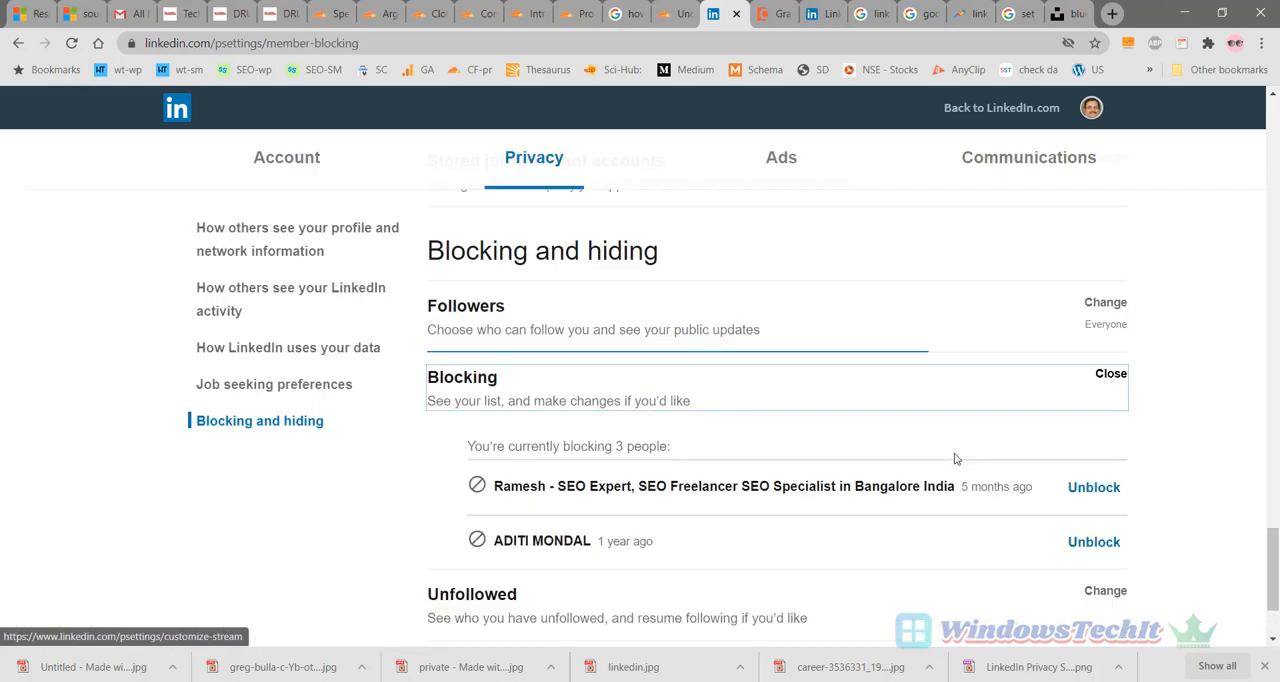
# - Scroll through the three blocked members and collapse the Blocking list
pyautogui.scroll(-3)
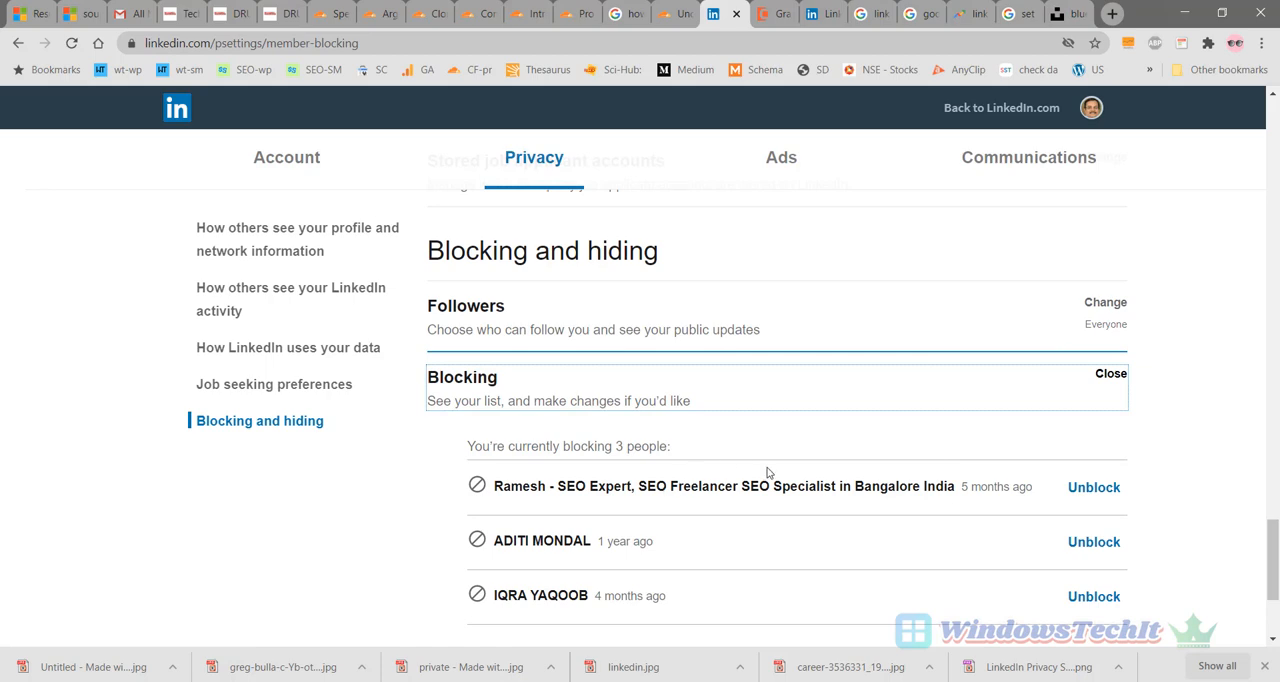
pyautogui.moveTo(1093, 487)
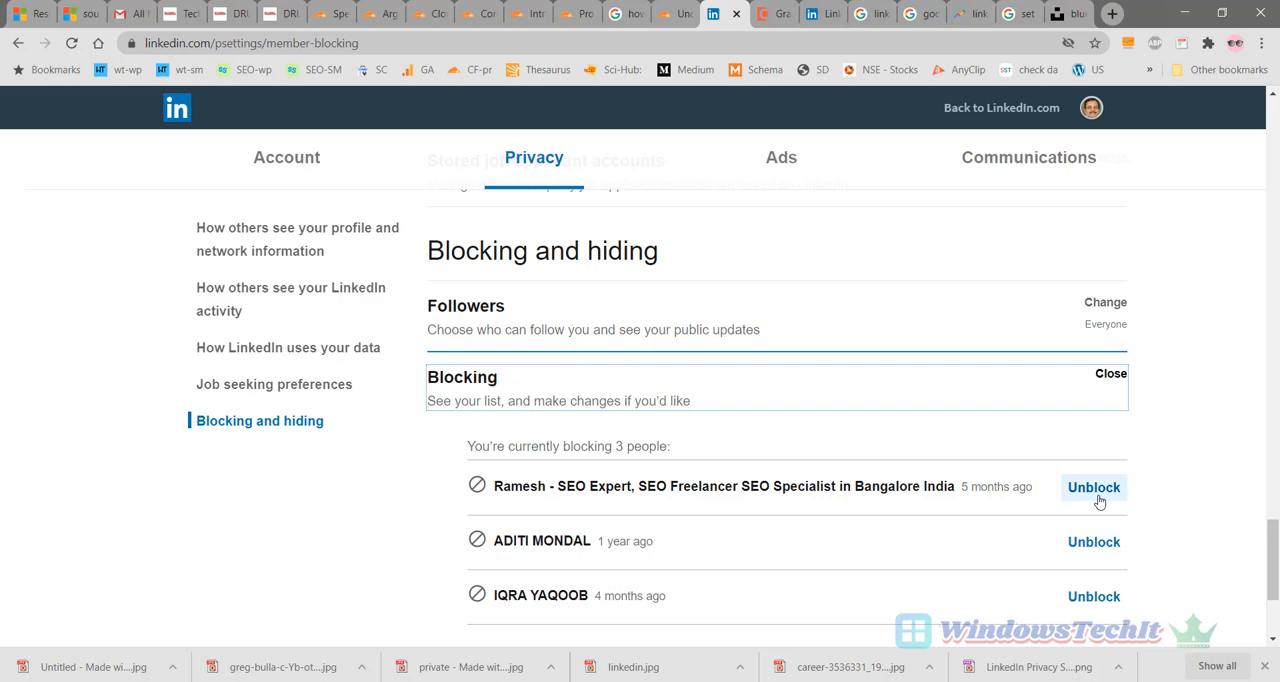
pyautogui.moveTo(1076, 538)
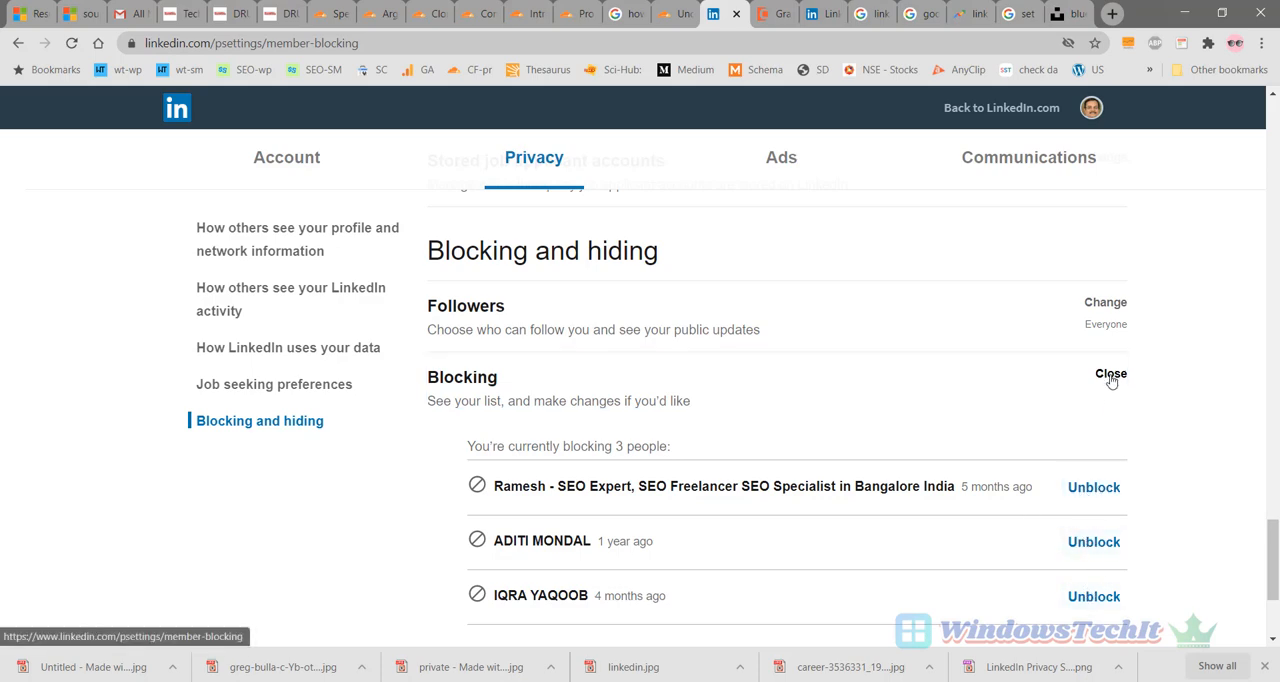
pyautogui.click(1110, 373)
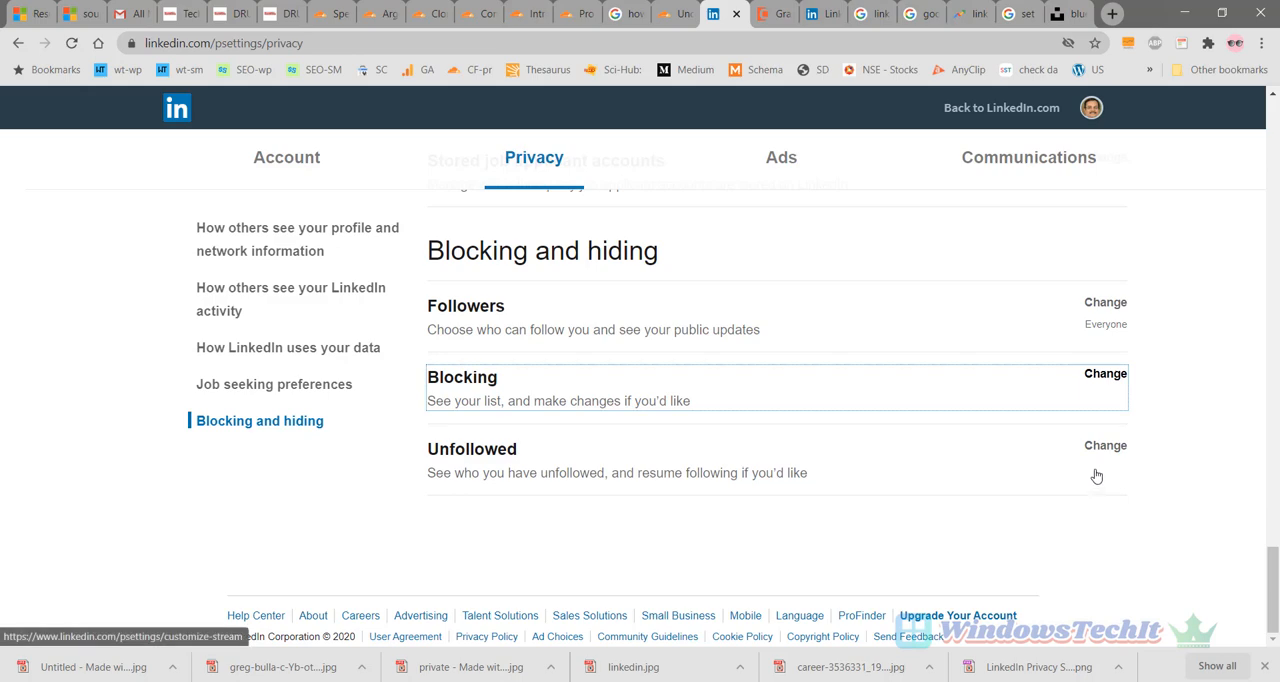
# - Expand the Unfollowed list showing eight unfollowed people with refollow options
pyautogui.click(1104, 445)
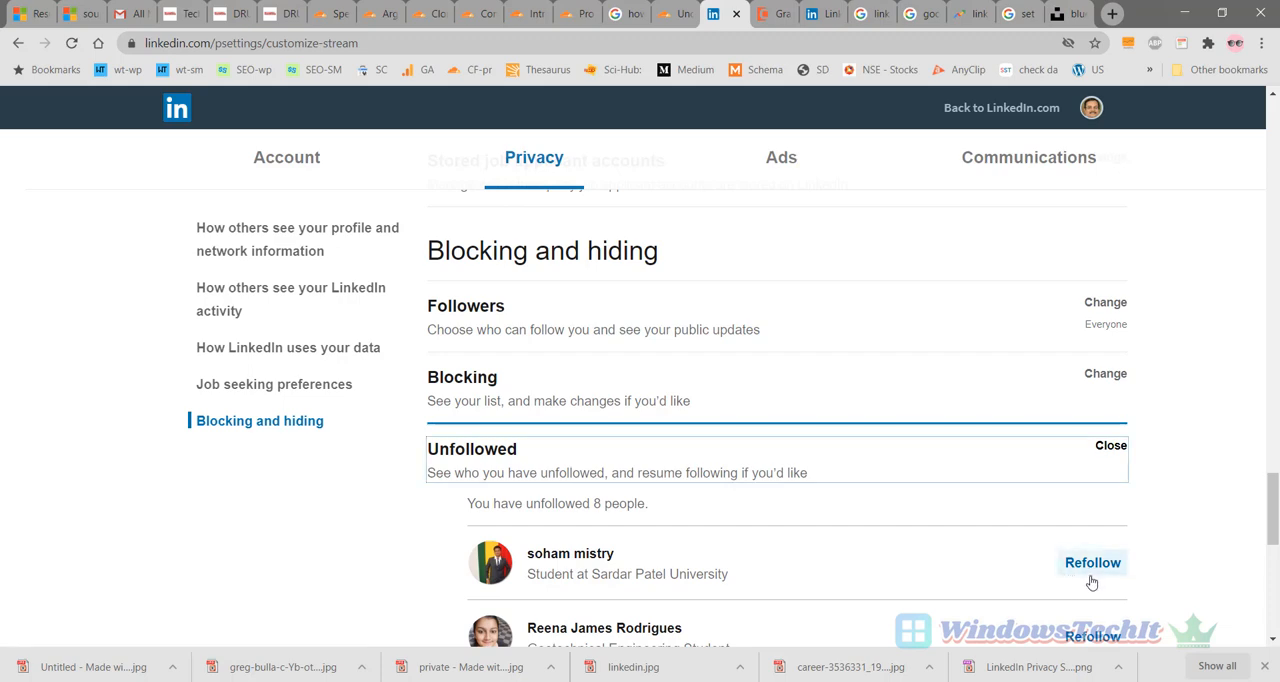
pyautogui.moveTo(1013, 567)
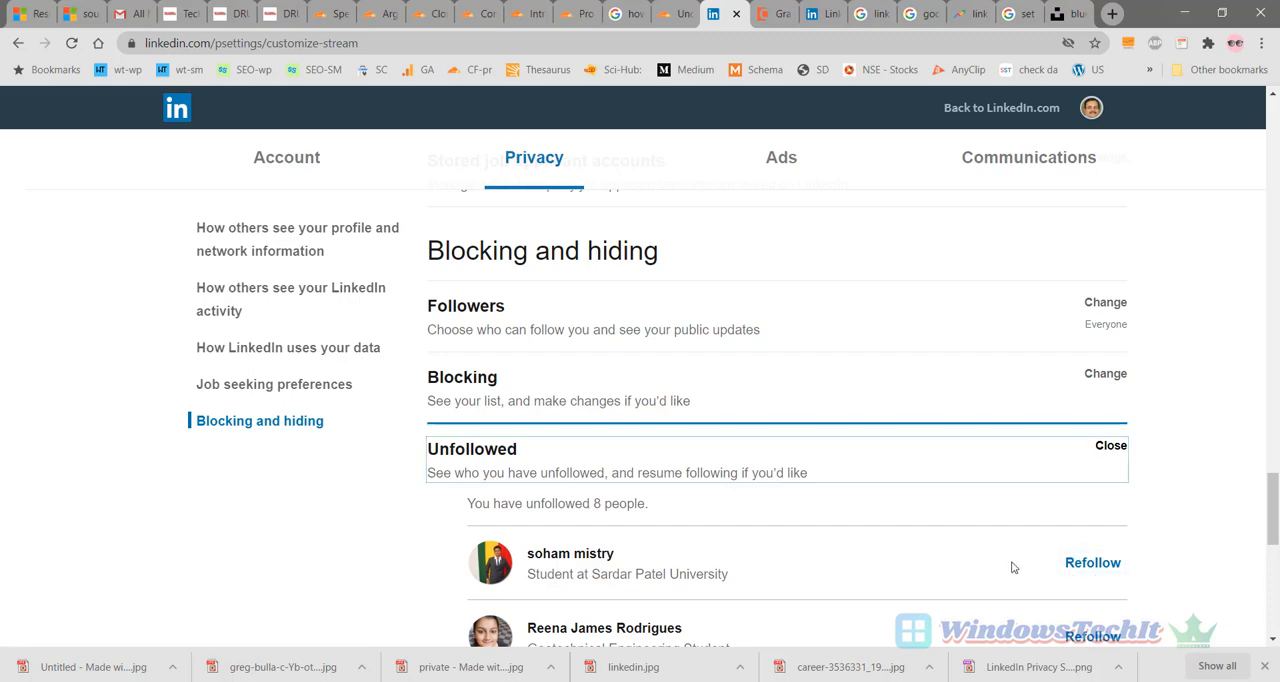
pyautogui.moveTo(1098, 583)
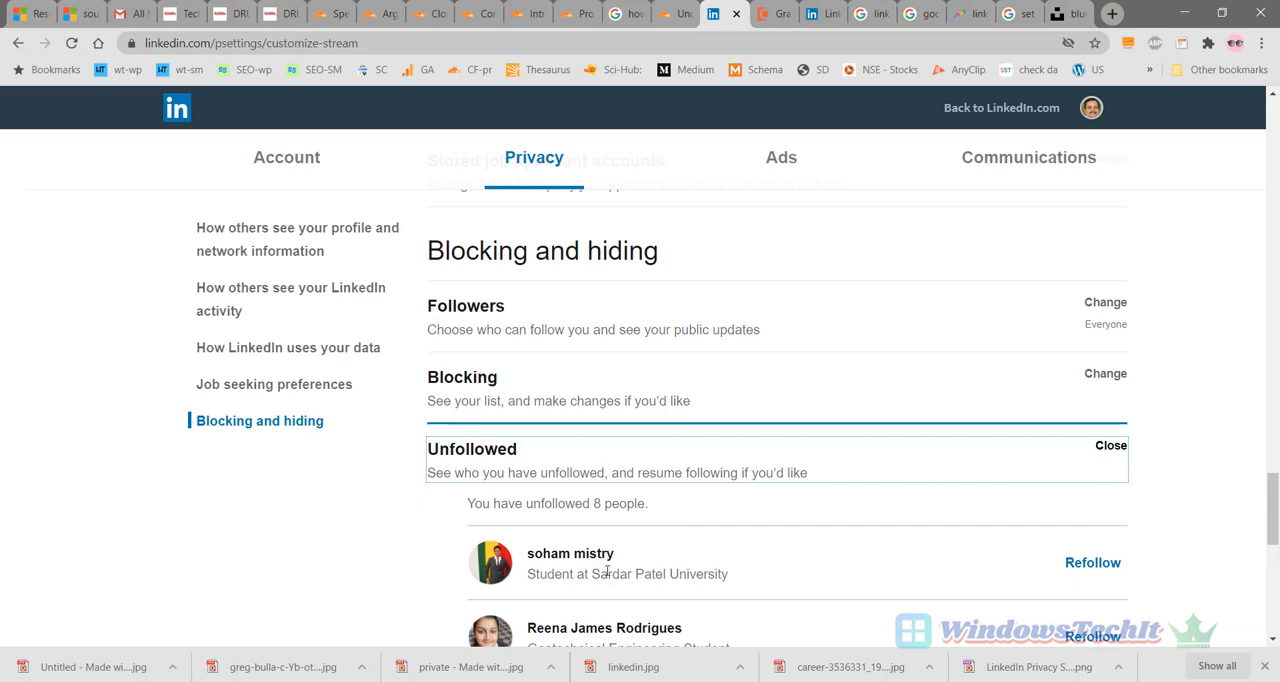
pyautogui.moveTo(1078, 592)
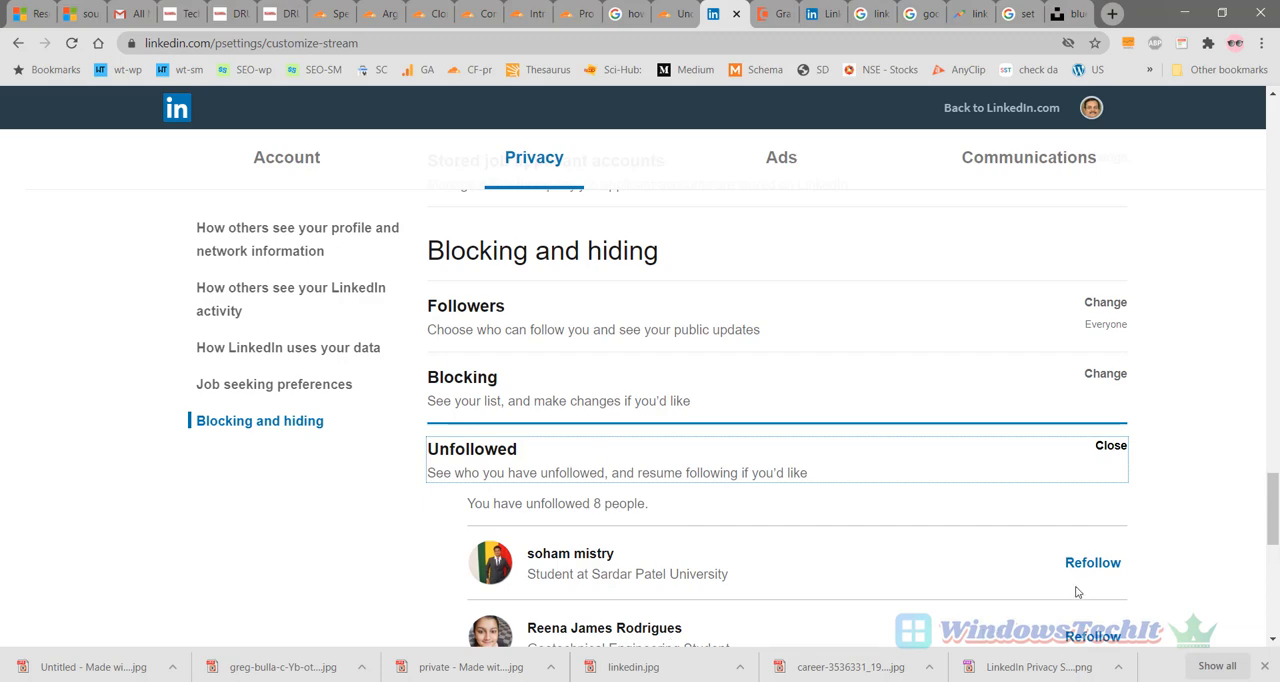